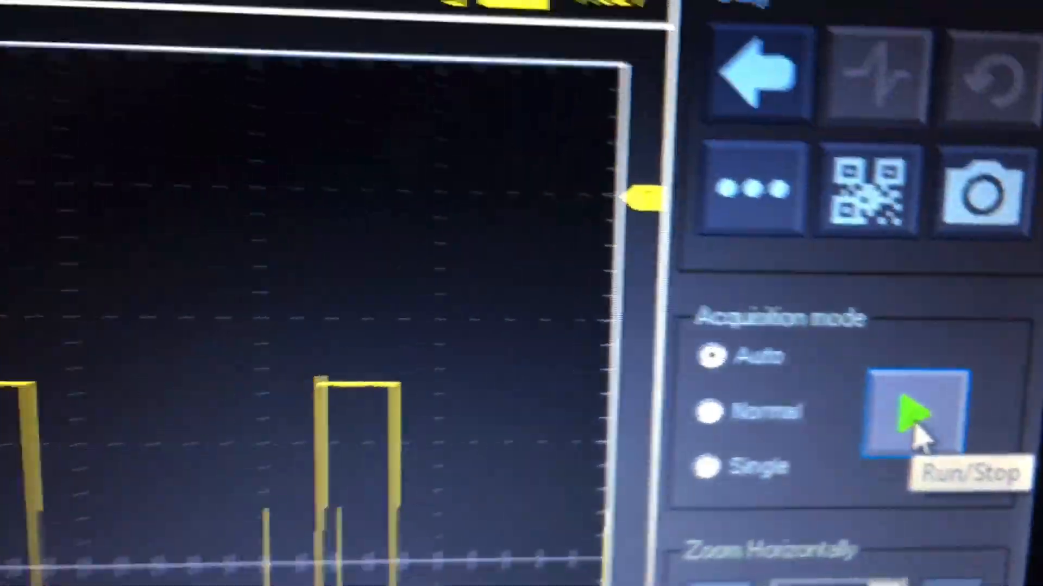
# Toggle acquisition, freeze a single trace, and open the Setup menu listing REF, MATH, Trigger.
pyautogui.click(904, 409)
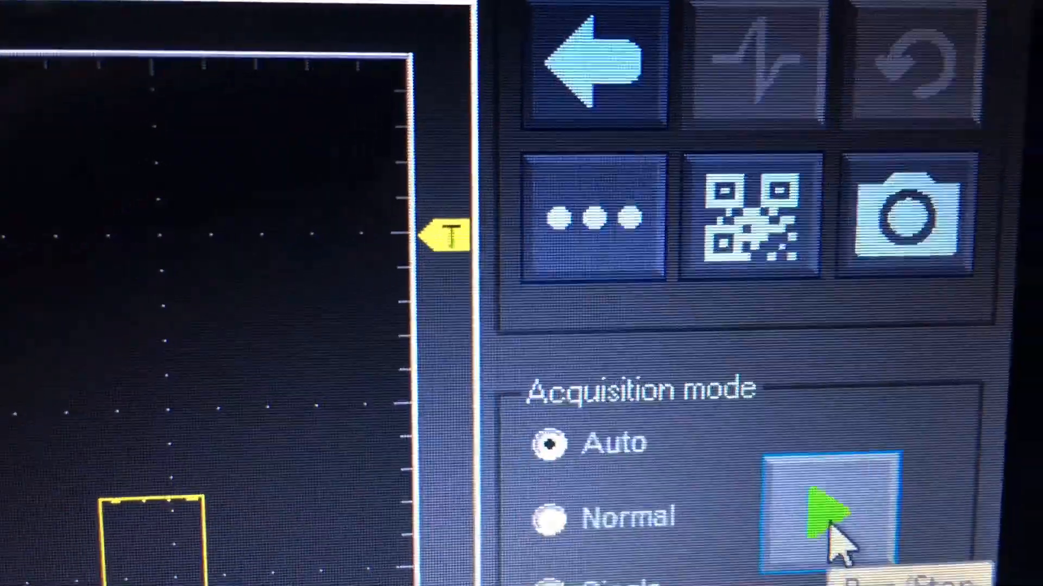
pyautogui.click(827, 509)
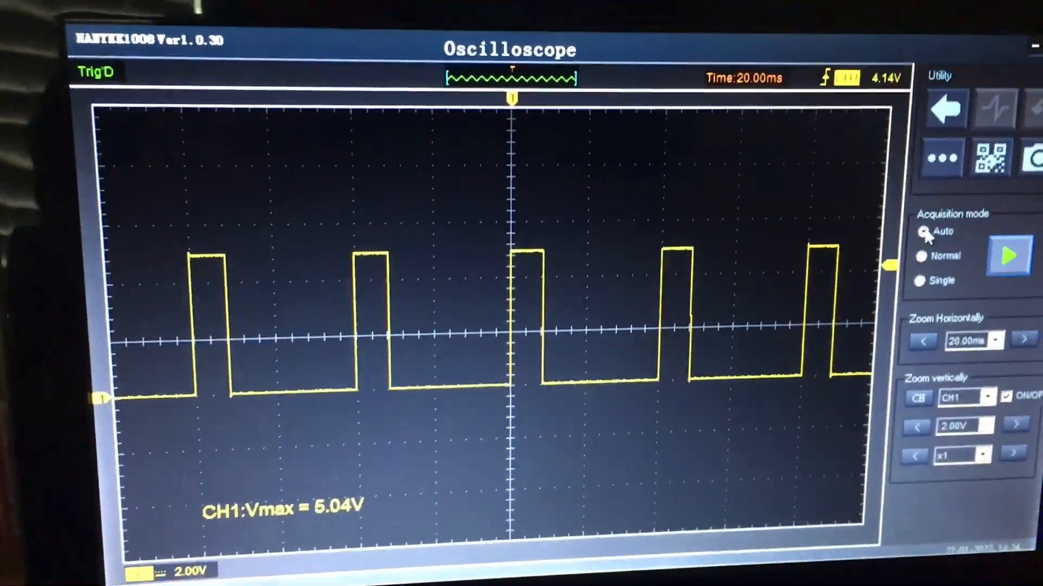
pyautogui.click(938, 266)
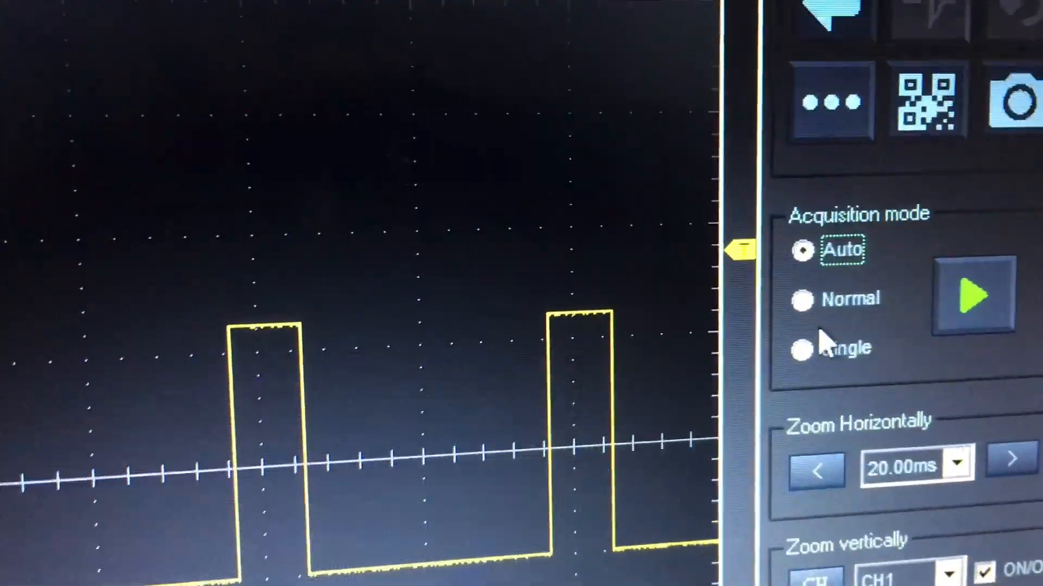
pyautogui.click(802, 300)
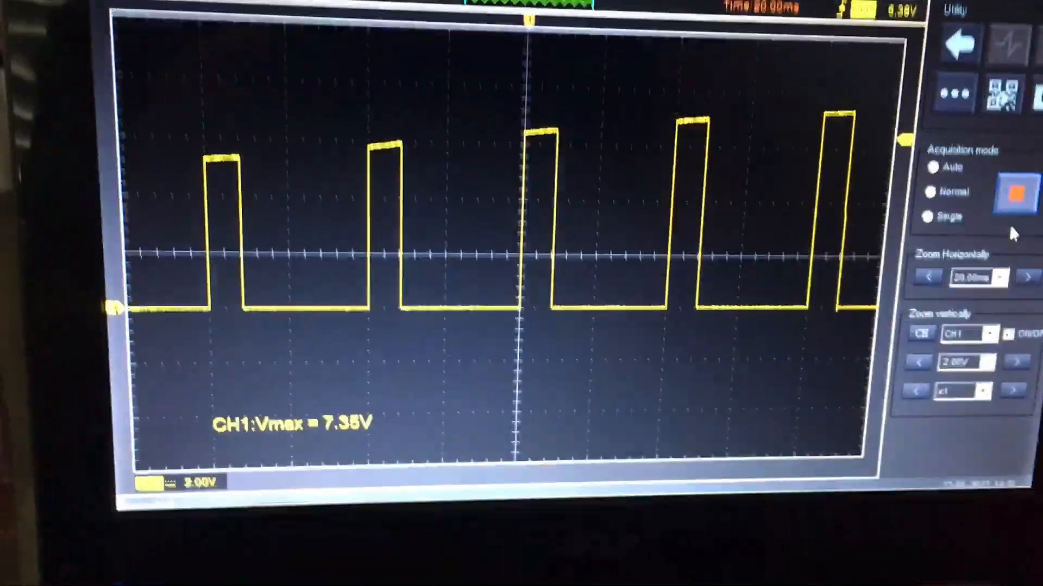
pyautogui.click(937, 225)
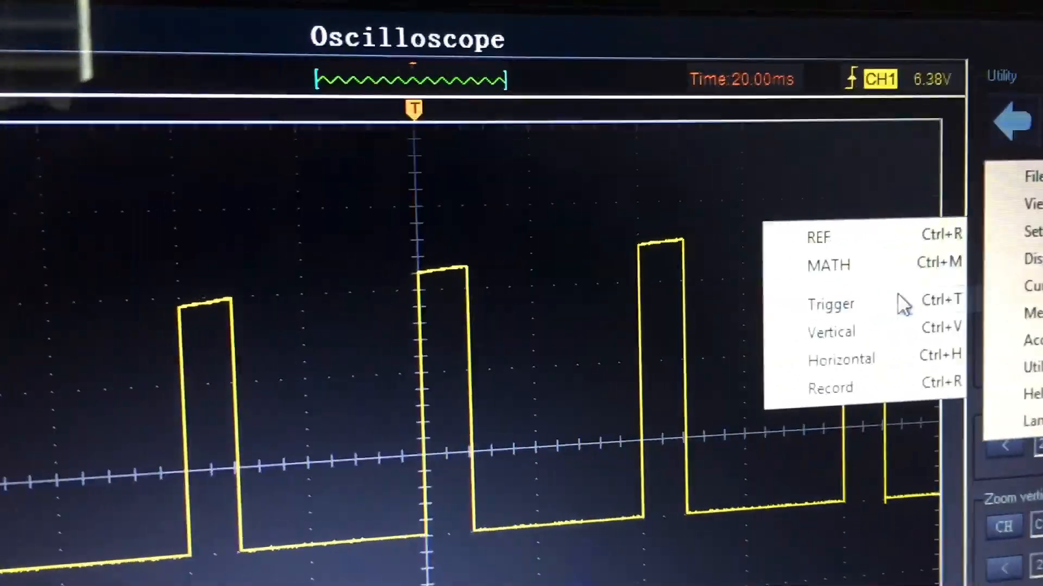
# Open the Trigger Setup dialog from the Setup menu, review it, then close it.
pyautogui.click(830, 304)
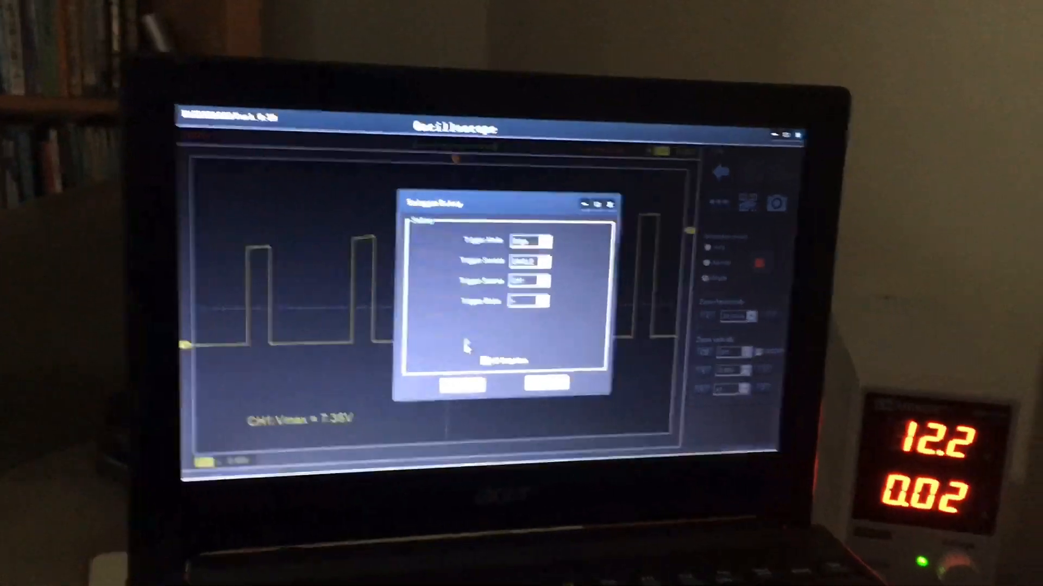
pyautogui.click(464, 385)
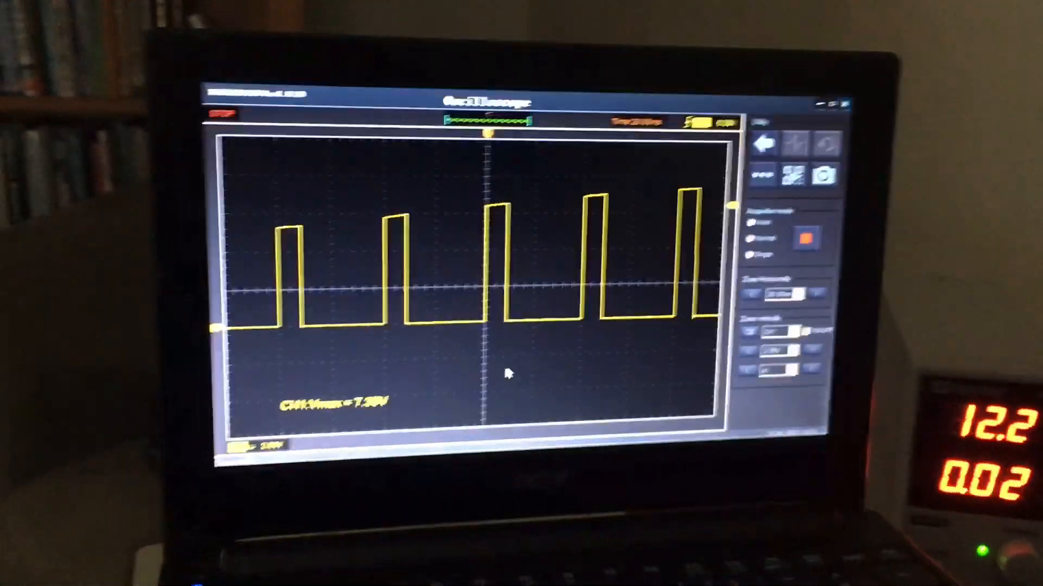